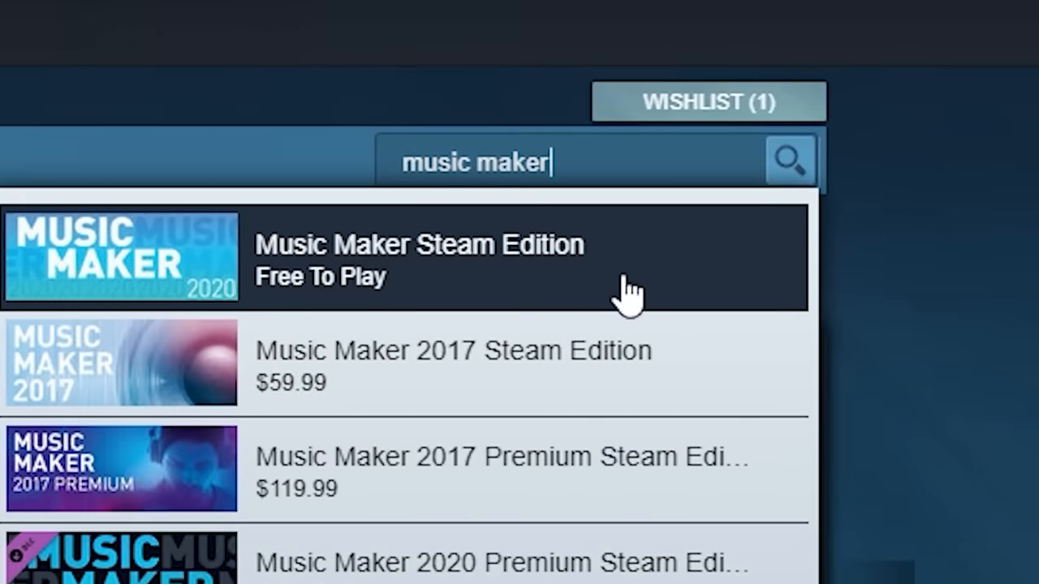
Open the Music Maker Steam Edition – Free To Play result from the 'music maker' search
{"action": "left_click", "coordinate": [418, 260]}
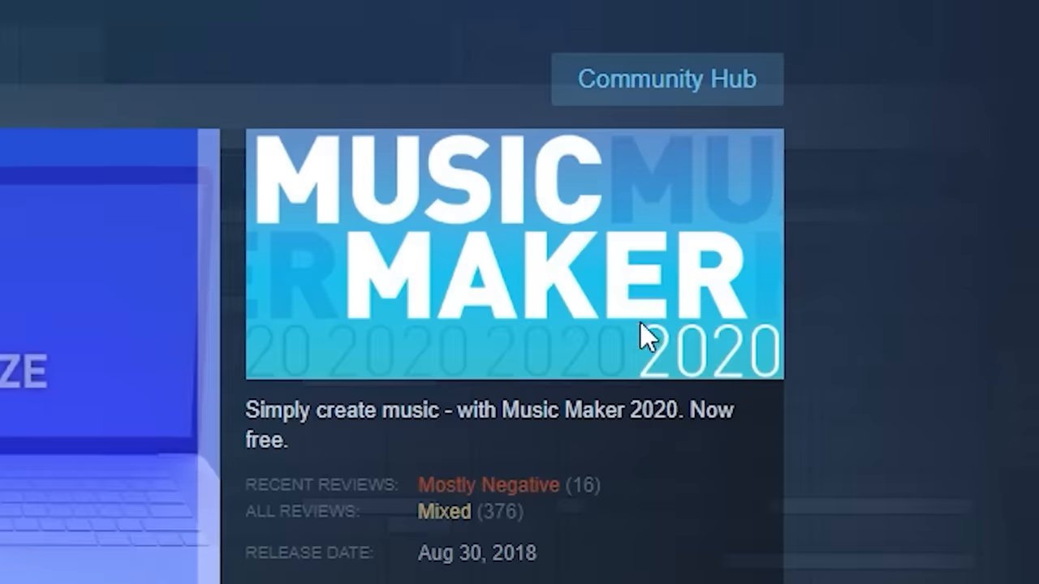